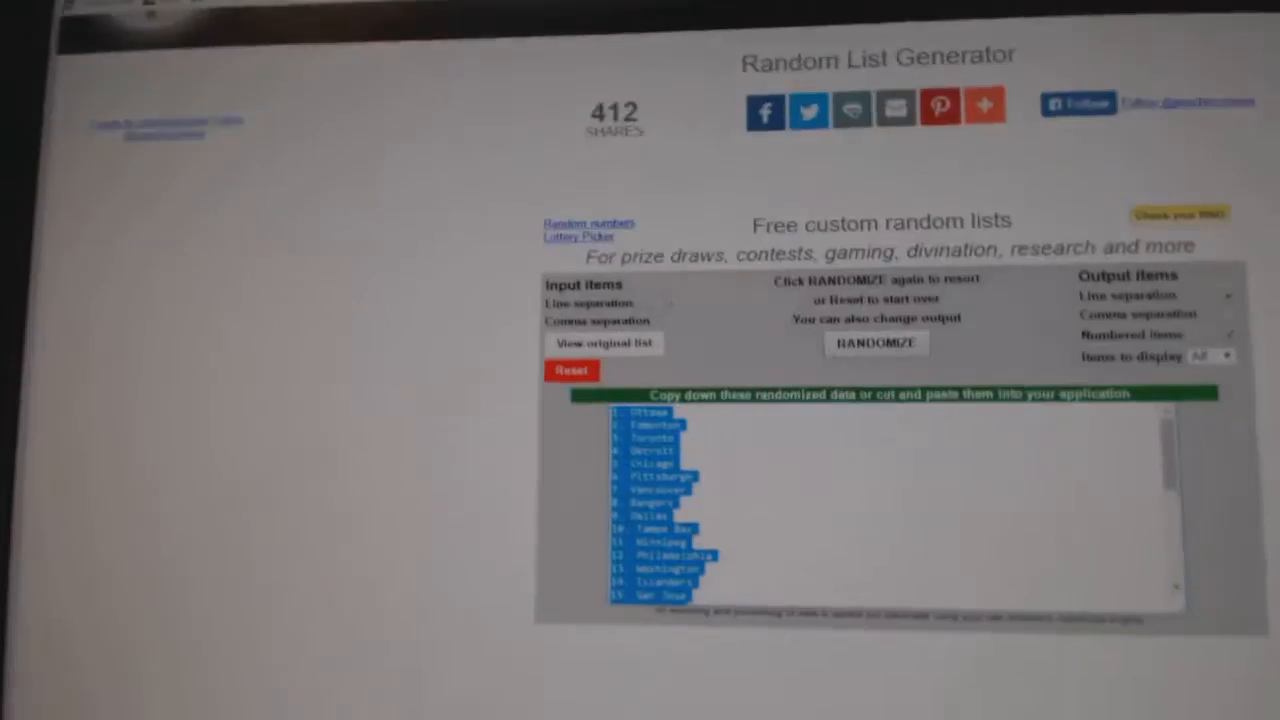
scroll("down", 3)
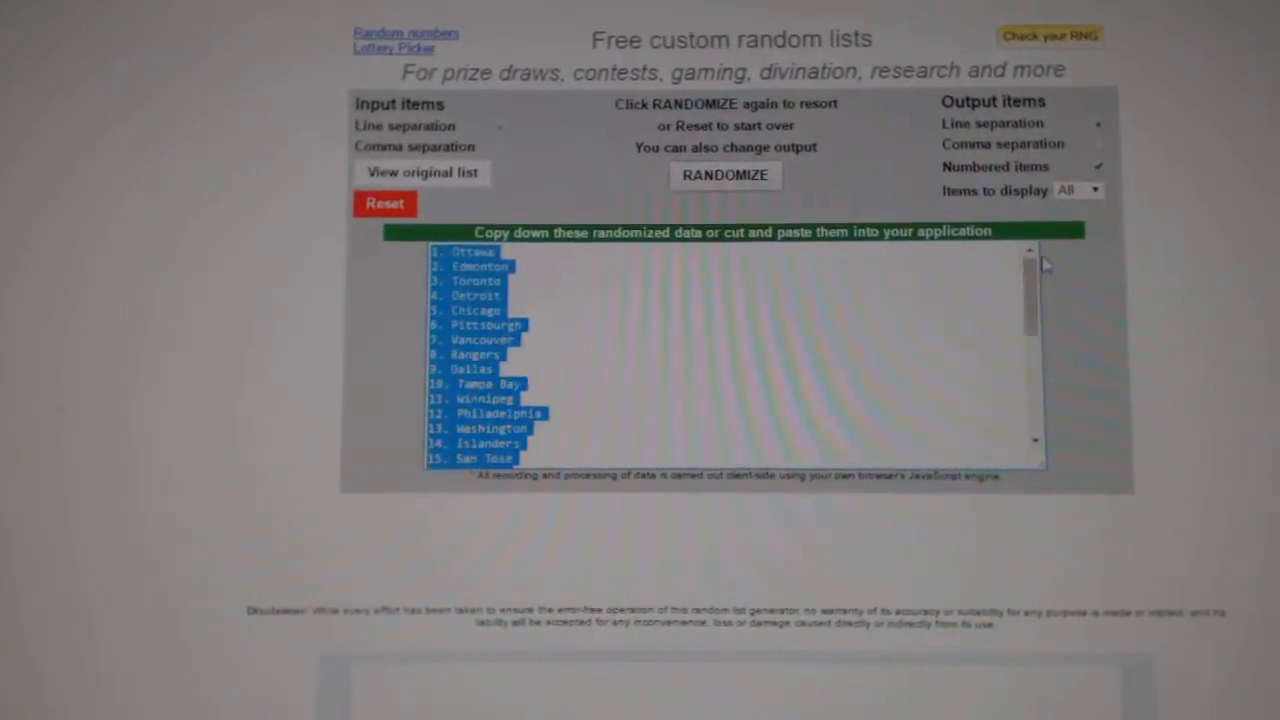
left_click(779, 168)
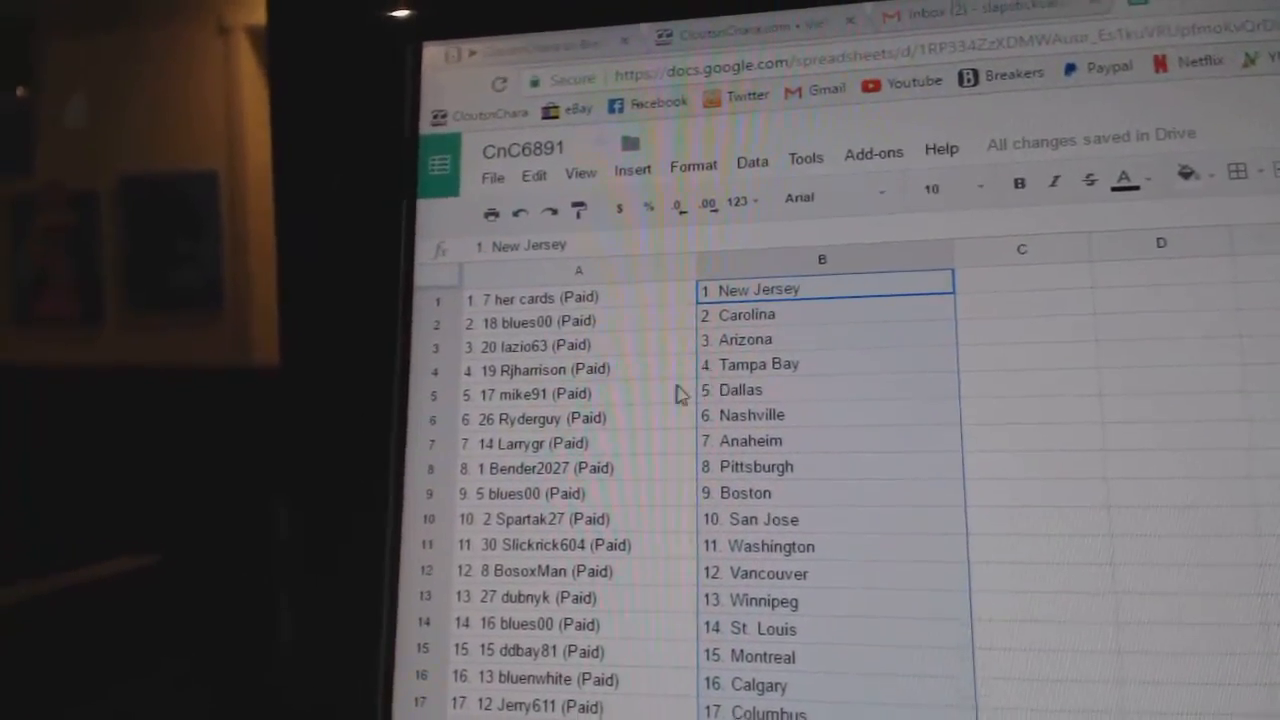
left_click(530, 408)
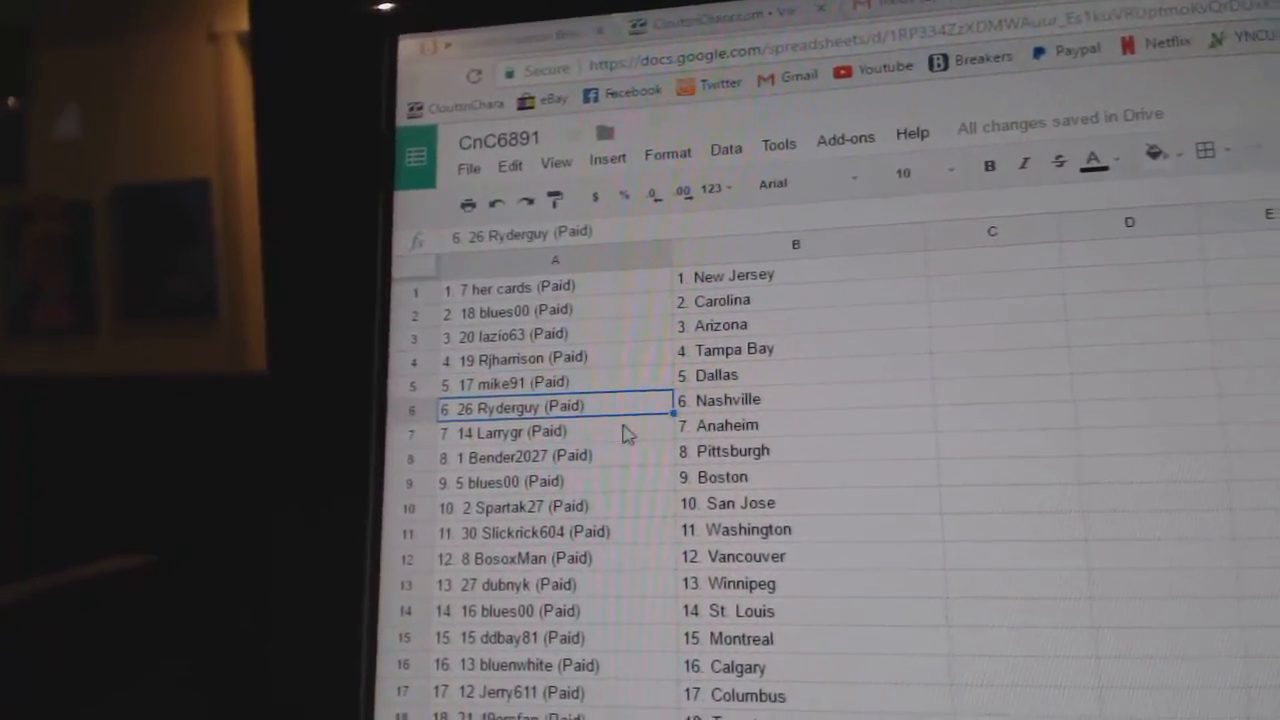
left_click(525, 466)
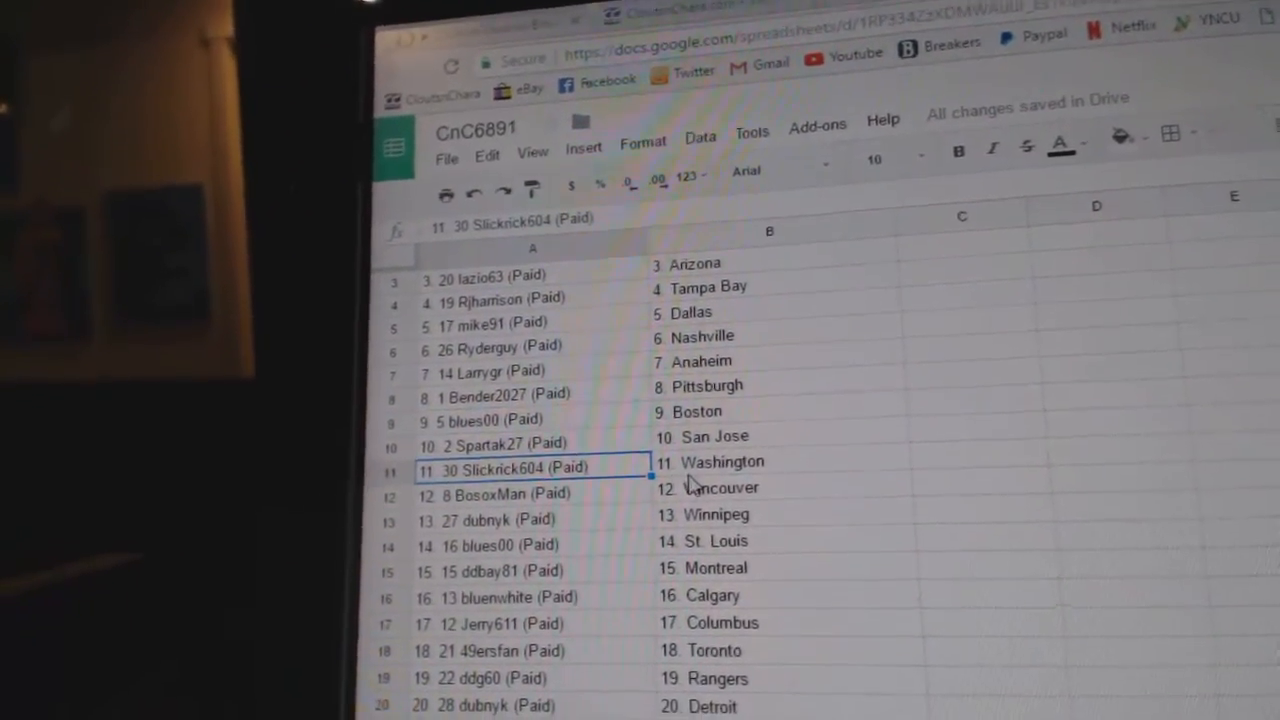
left_click(520, 494)
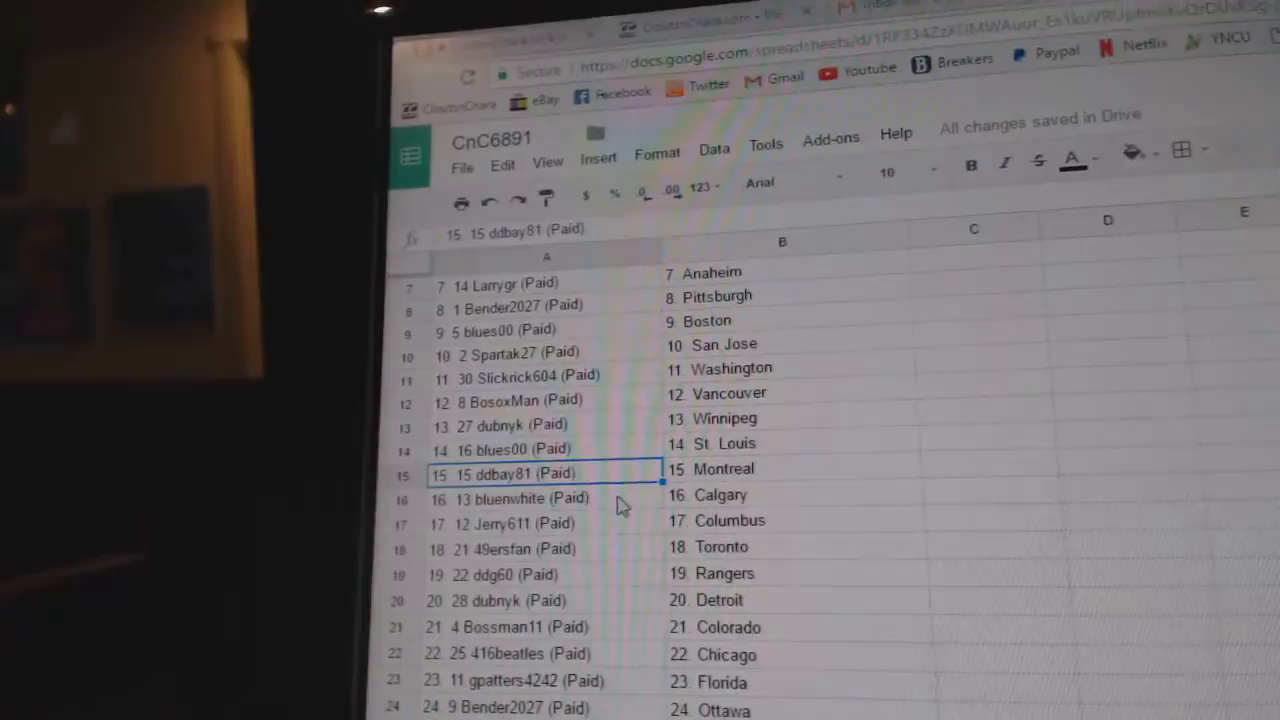
scroll("down", 3)
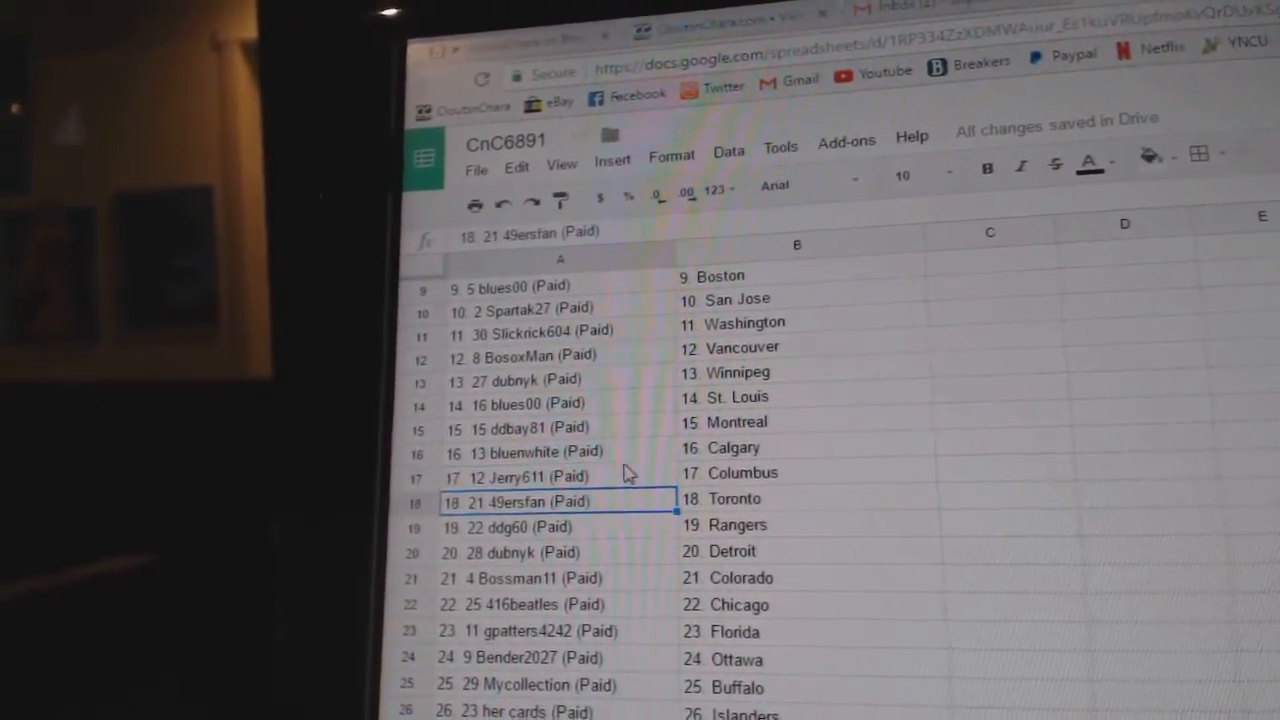
scroll("down", 3)
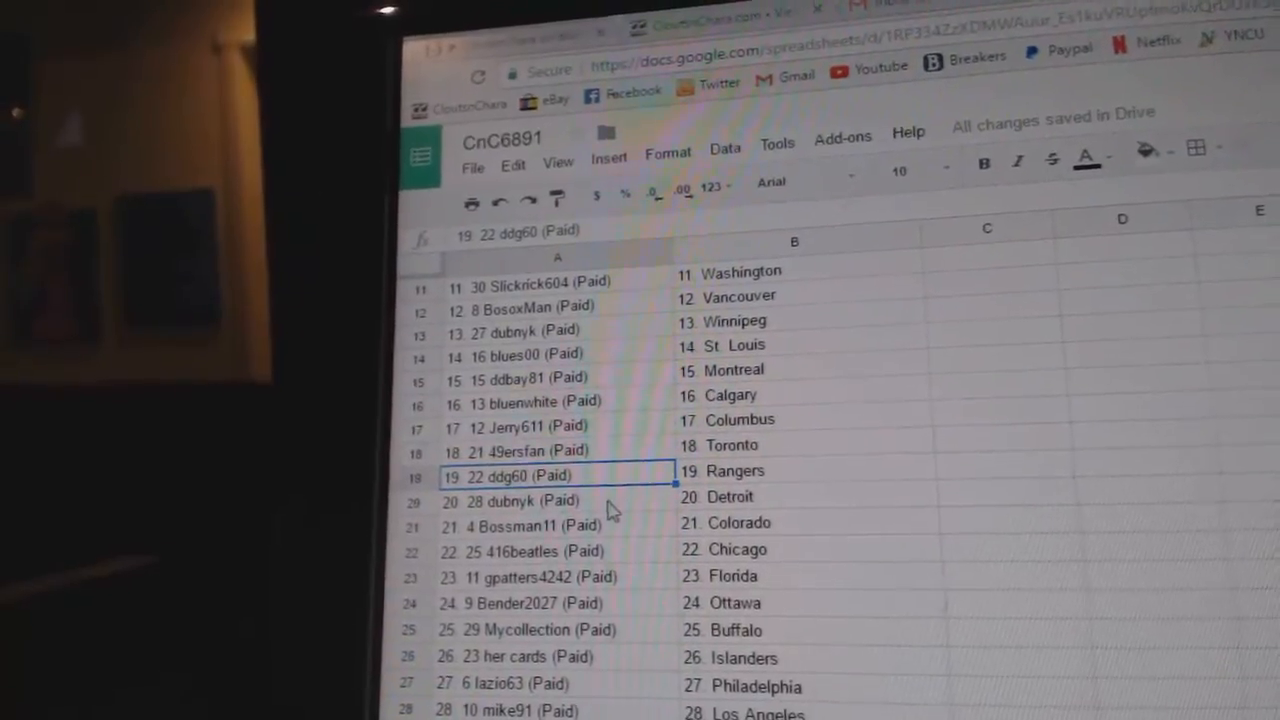
left_click(555, 501)
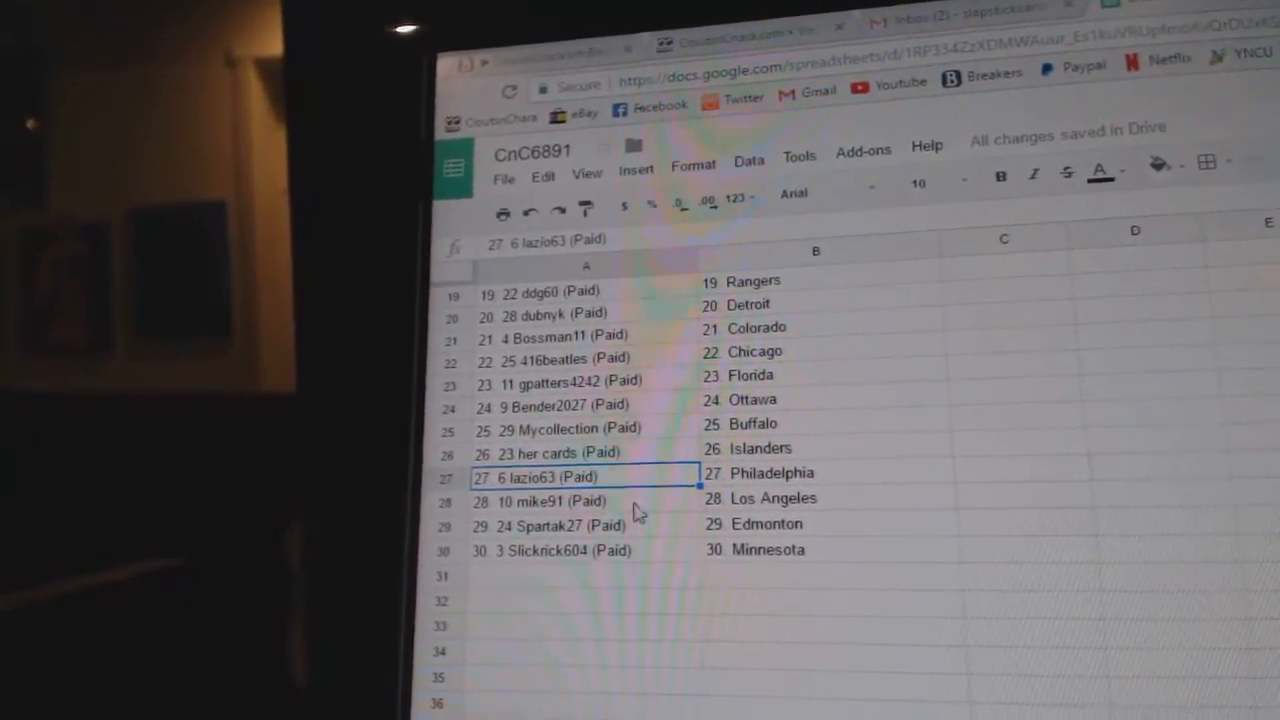
left_click(580, 500)
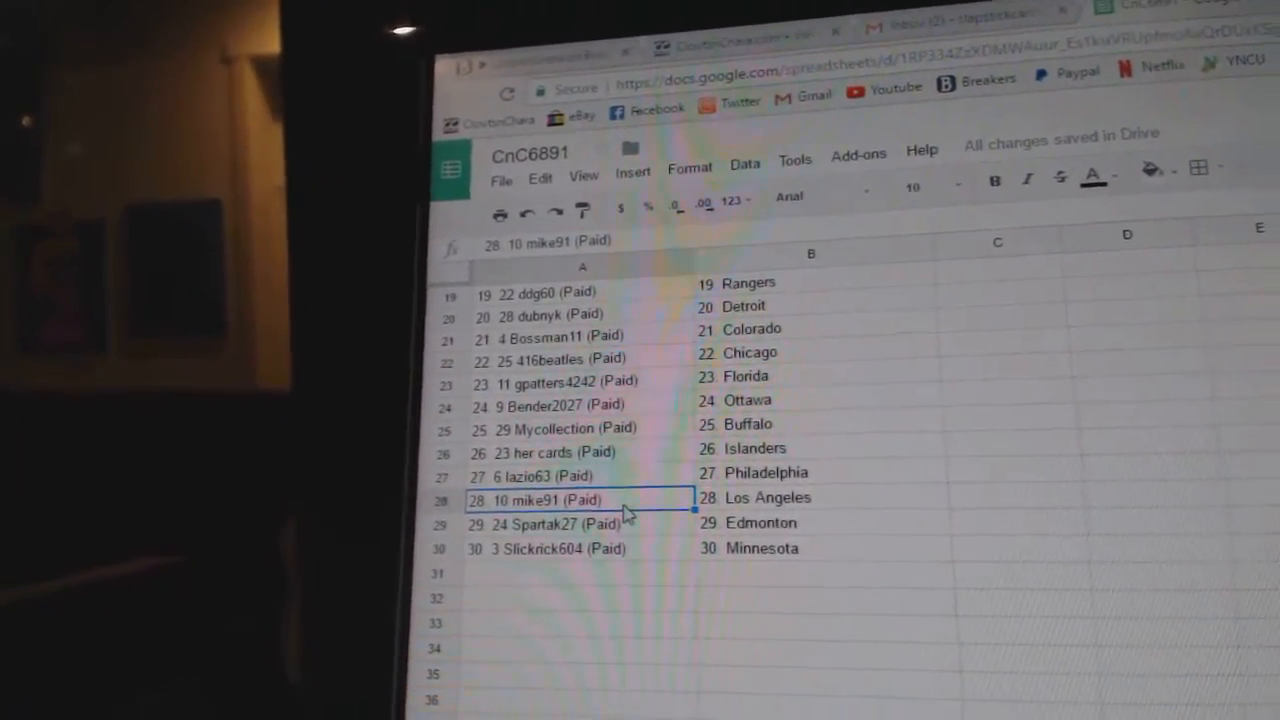